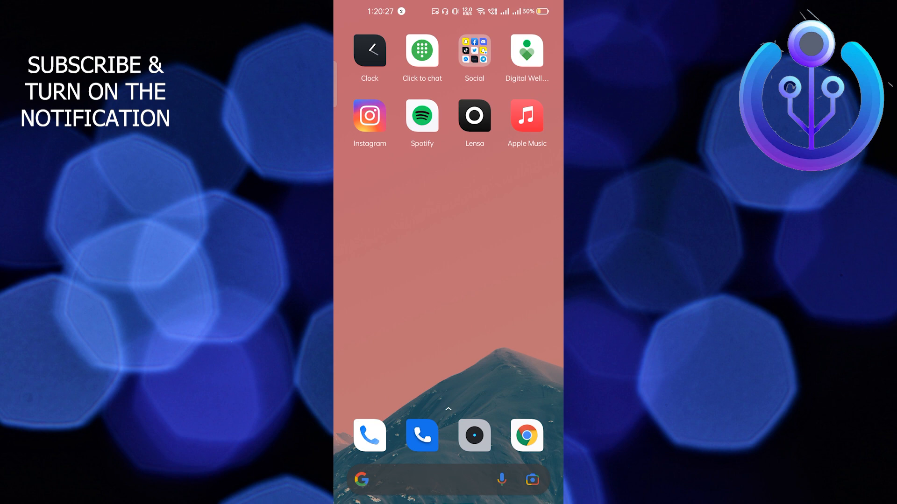
Launch WhatsApp from the work-profile app list so the chat list shows.
scroll(up, 3)
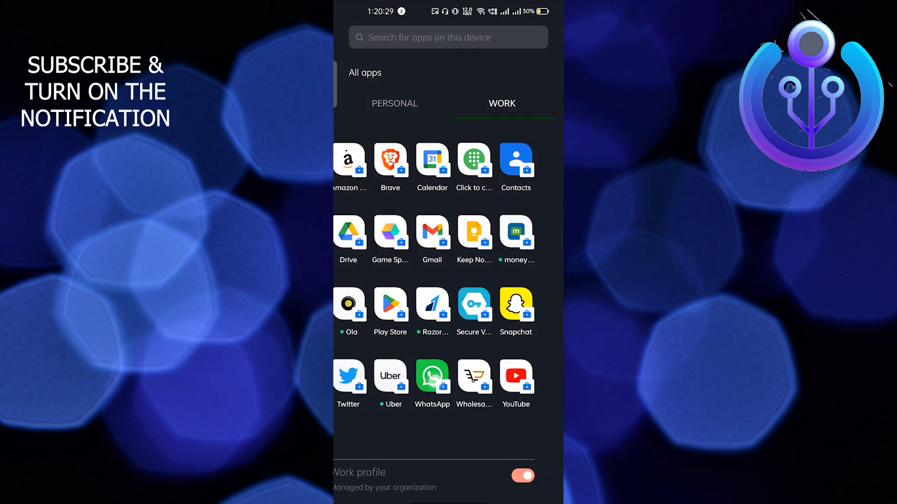
click(432, 377)
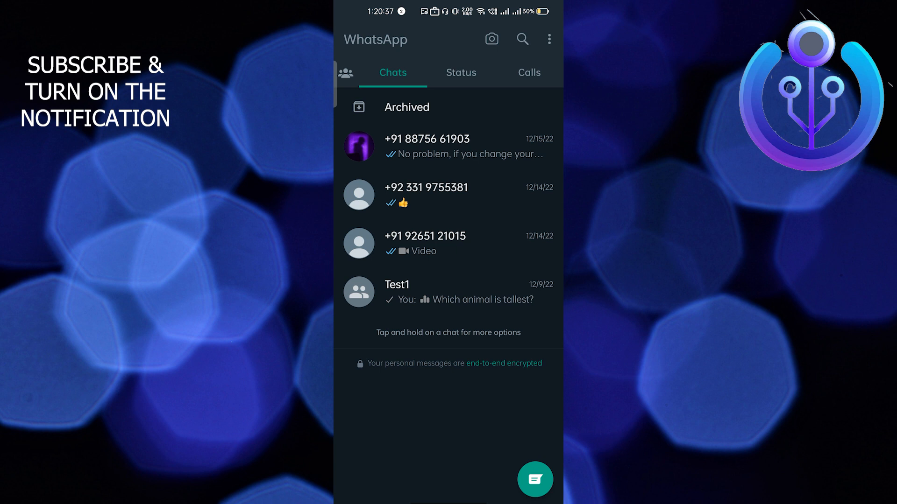
Reach Privacy settings with last seen set to Nobody and online same as last seen.
click(548, 39)
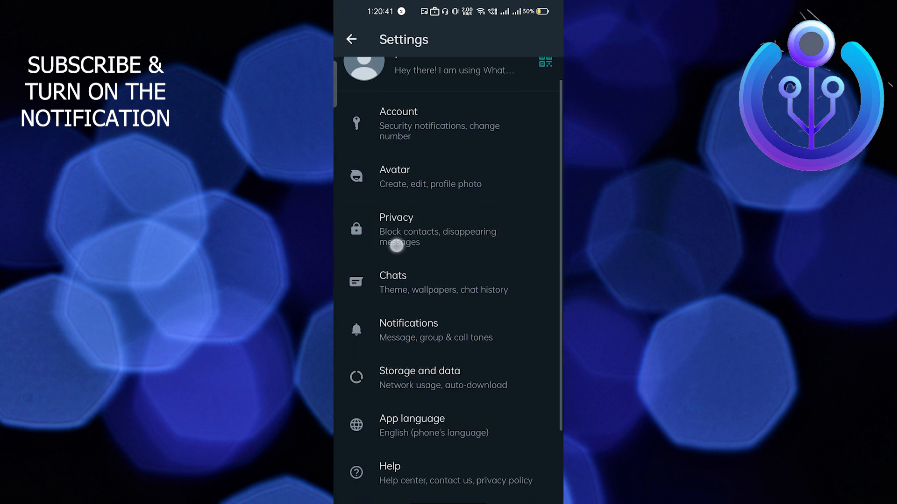
click(418, 229)
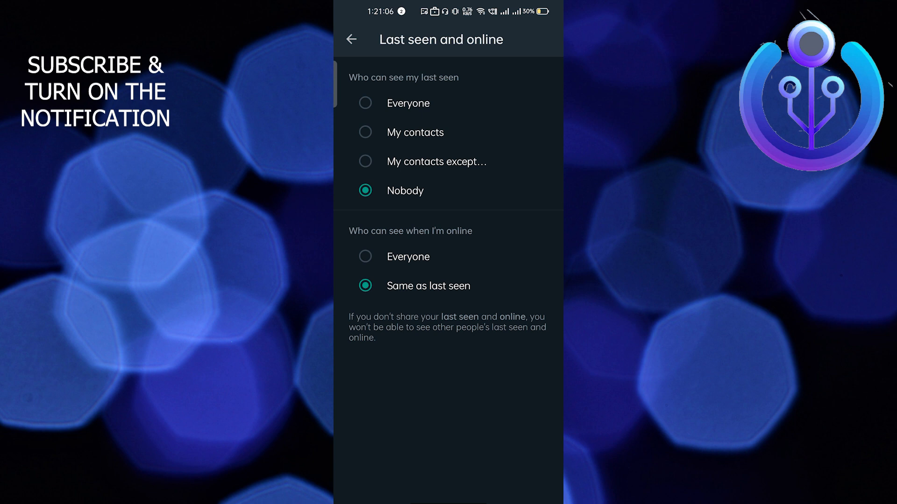
Return to the privacy overview and toggle read receipts off and back on.
click(351, 40)
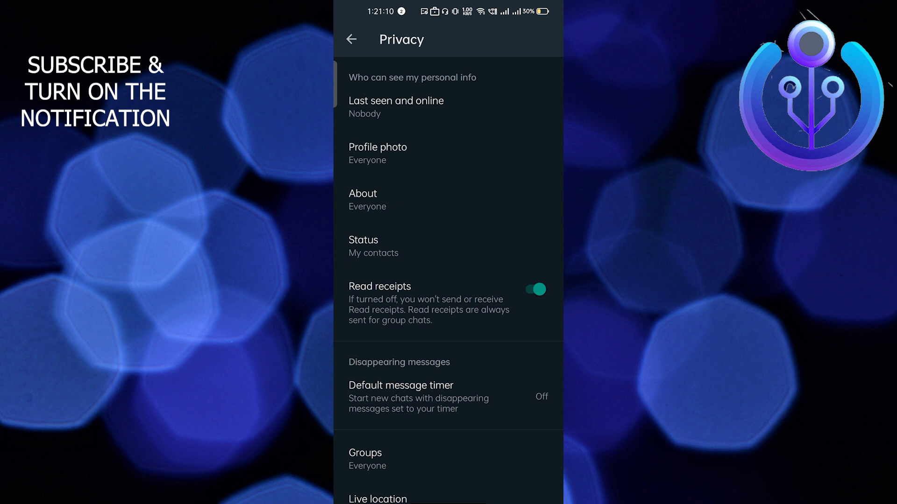
click(533, 289)
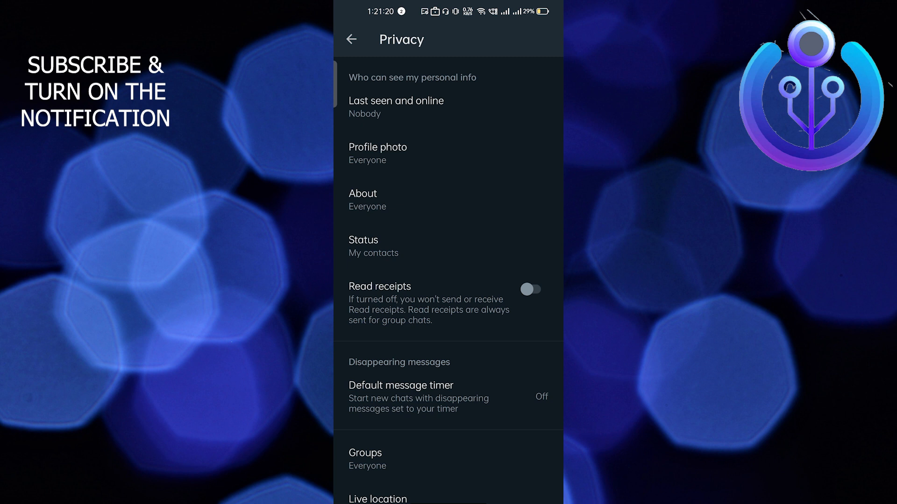
click(529, 289)
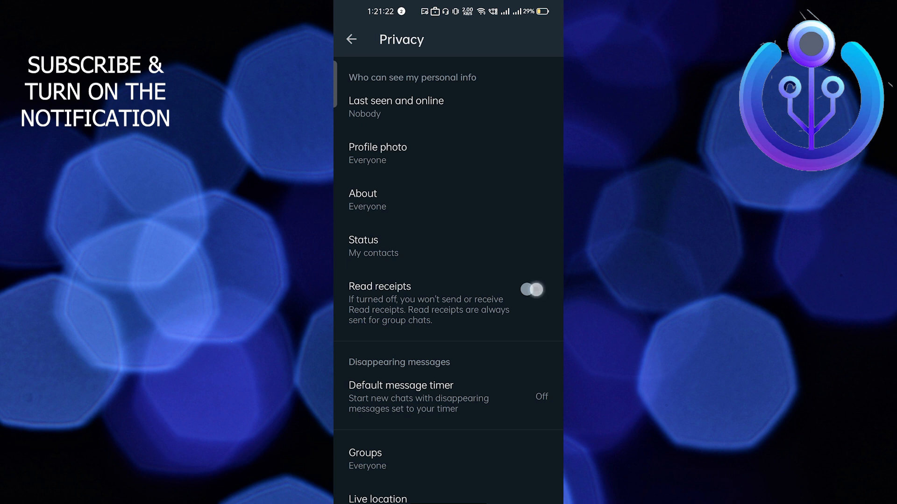
click(531, 290)
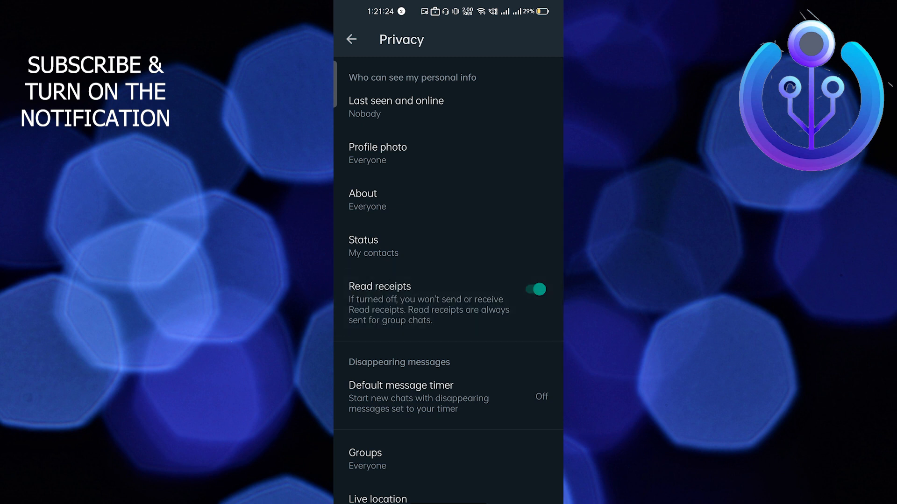